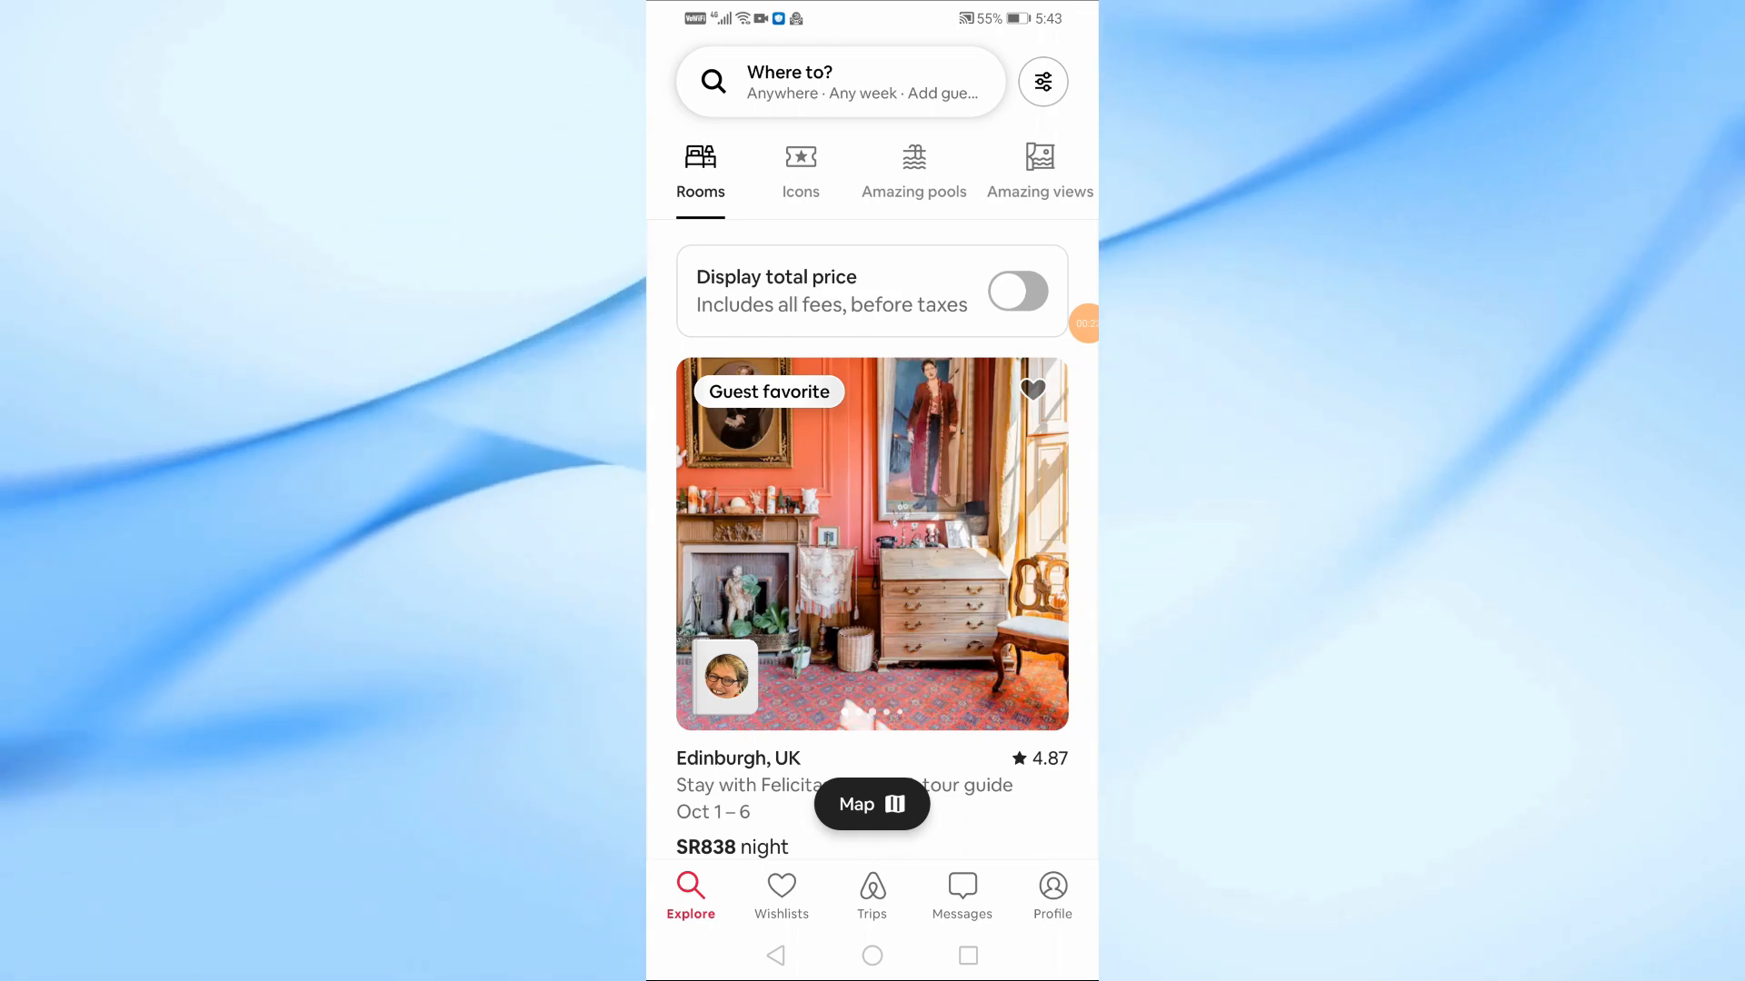
Scroll the Airbnb Profile tab to its Settings entry, then leave for the Android Settings app.
scroll("down", 3)
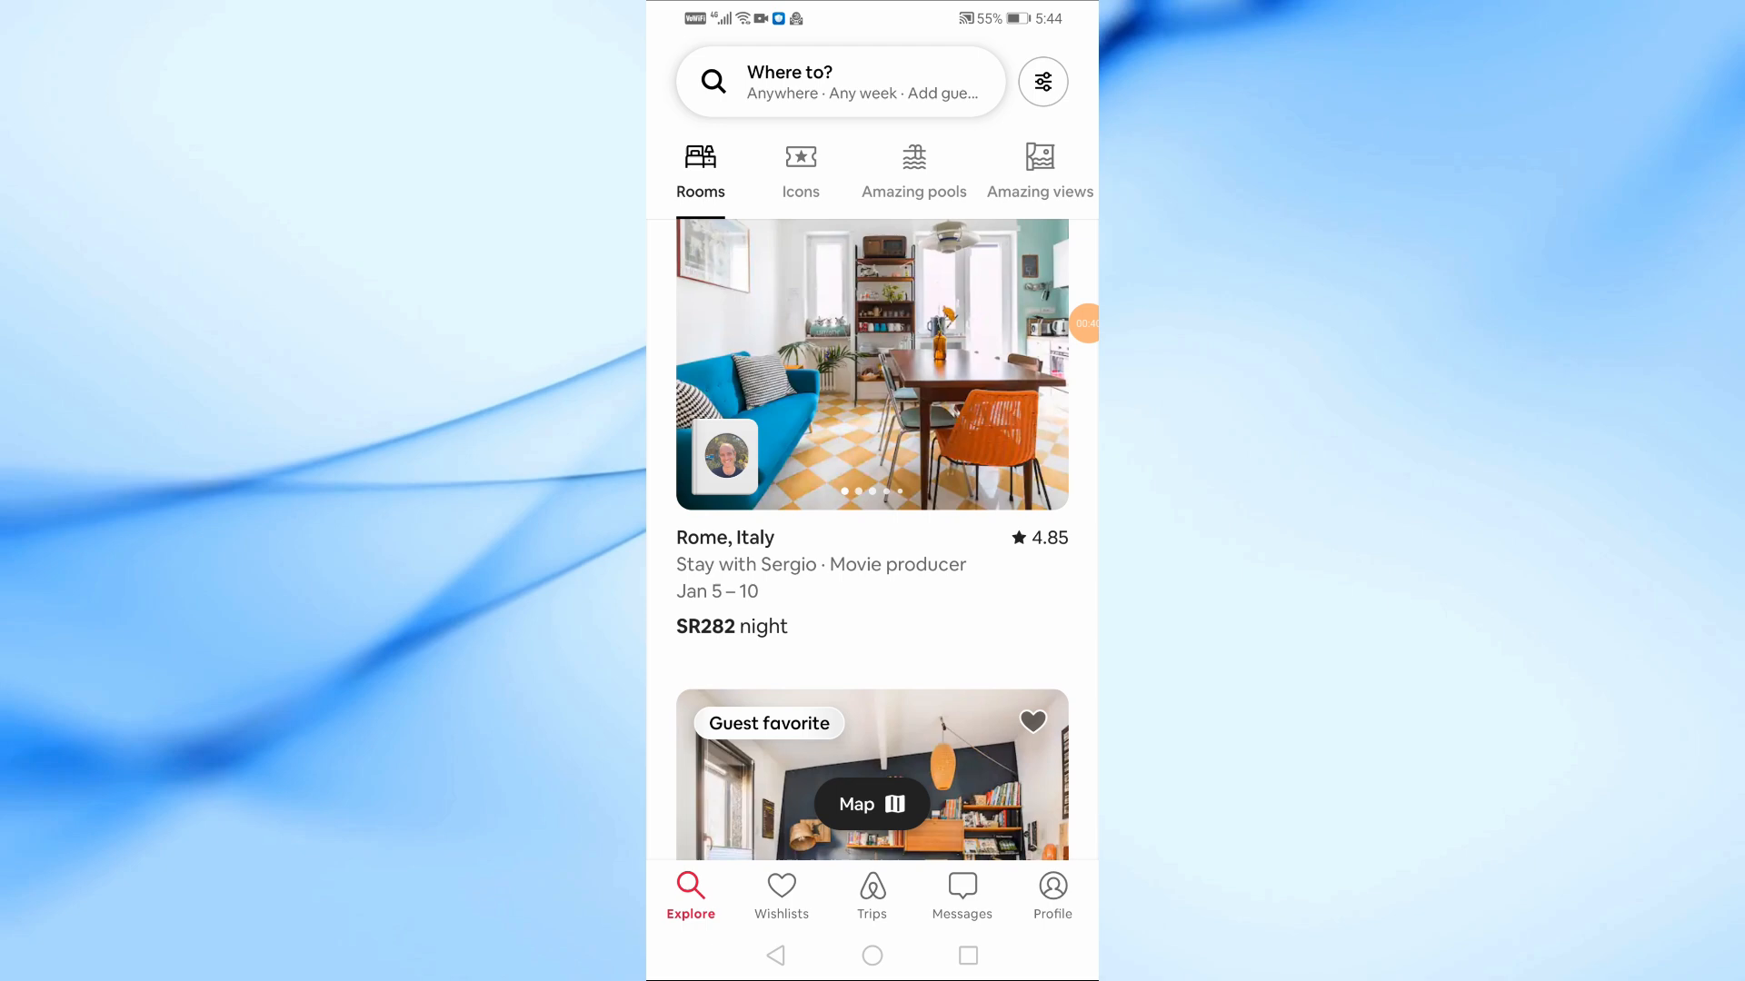
left_click(1051, 896)
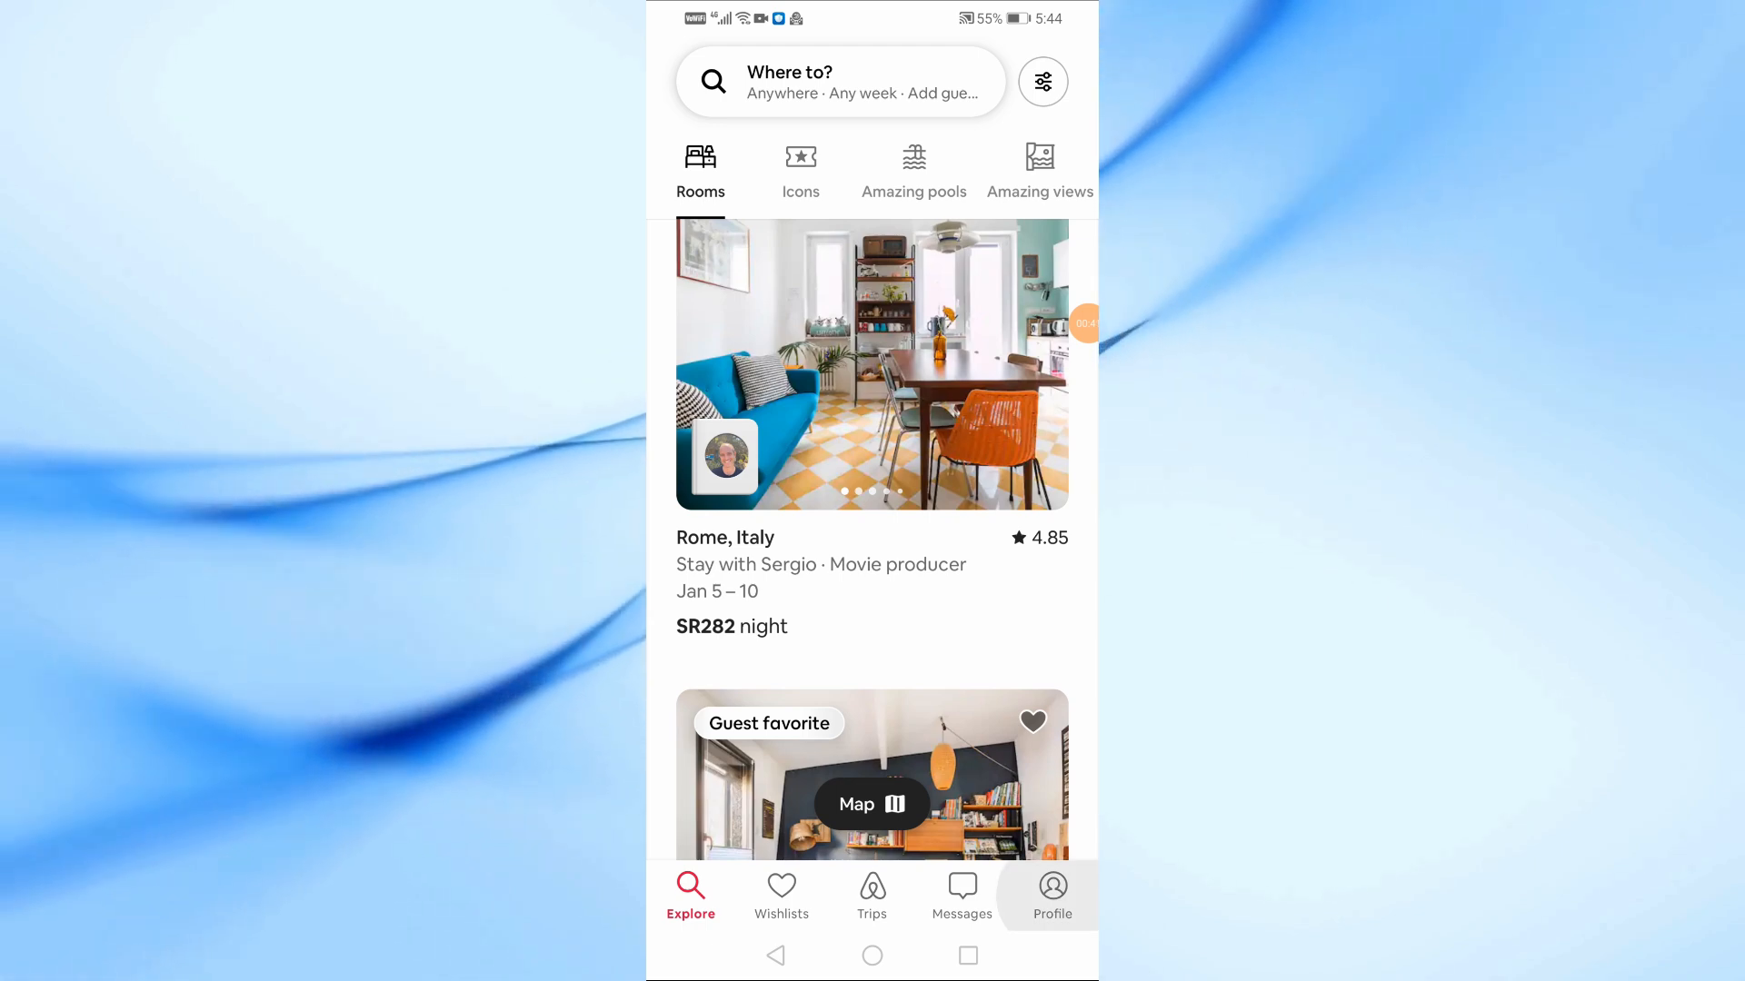
left_click(1051, 896)
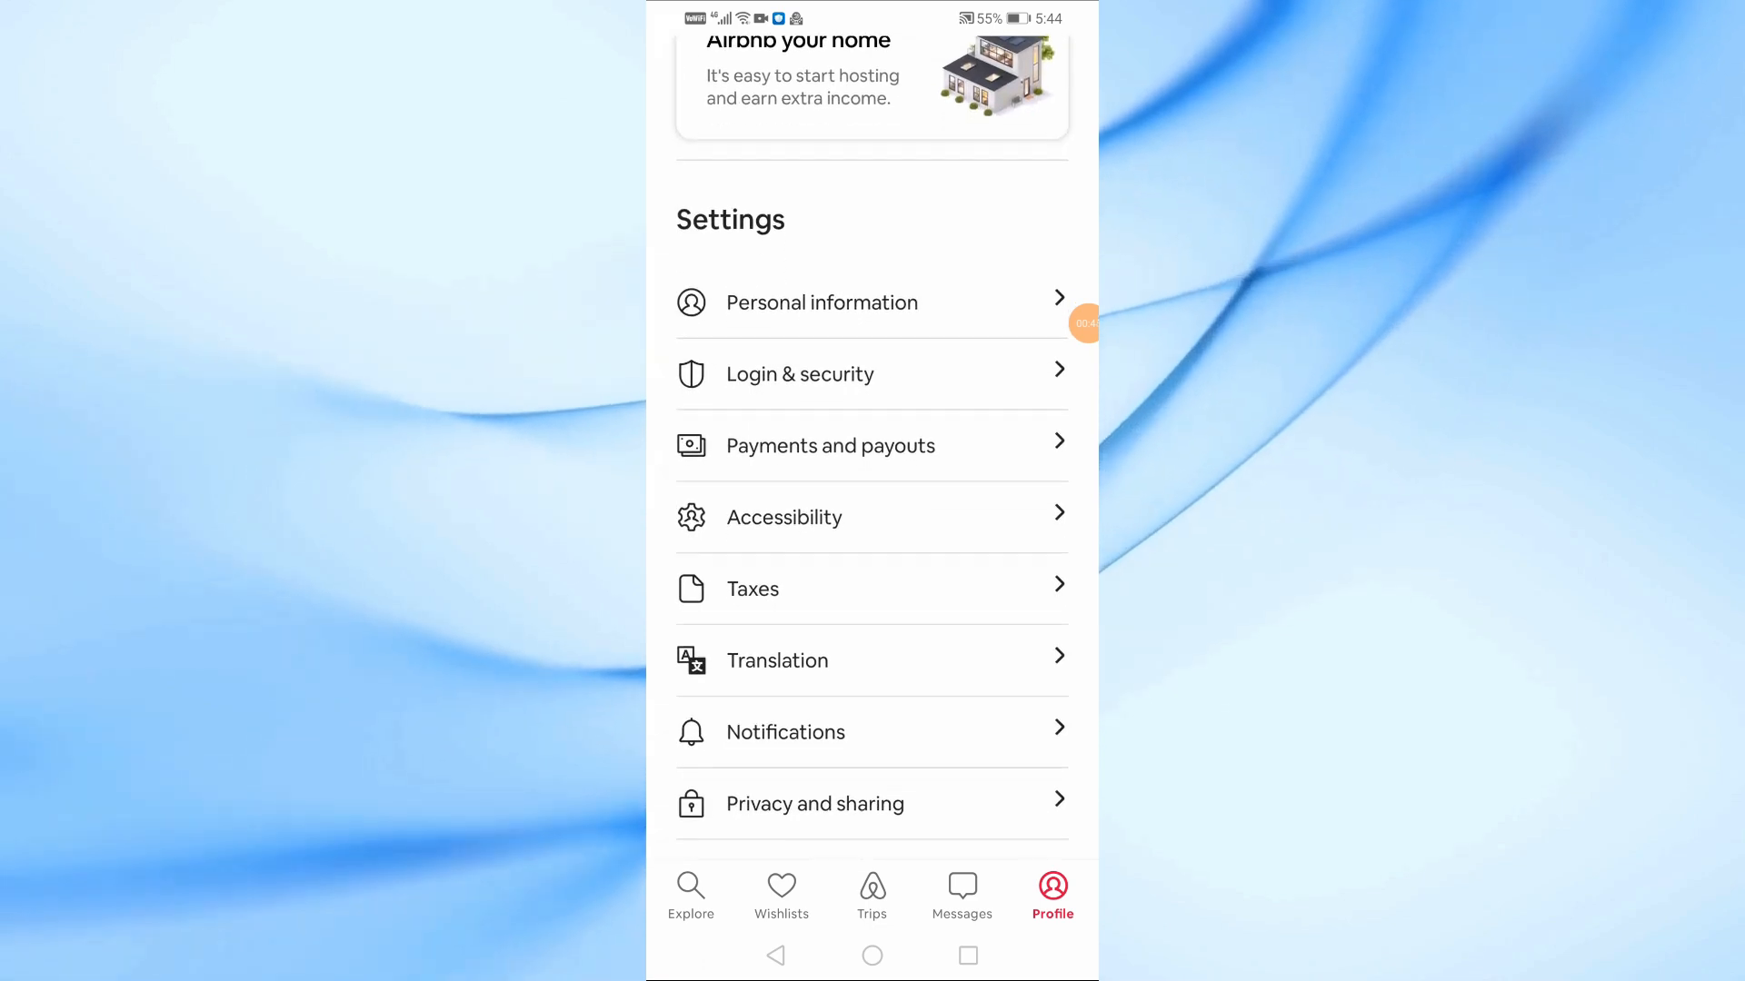
scroll("down", 3)
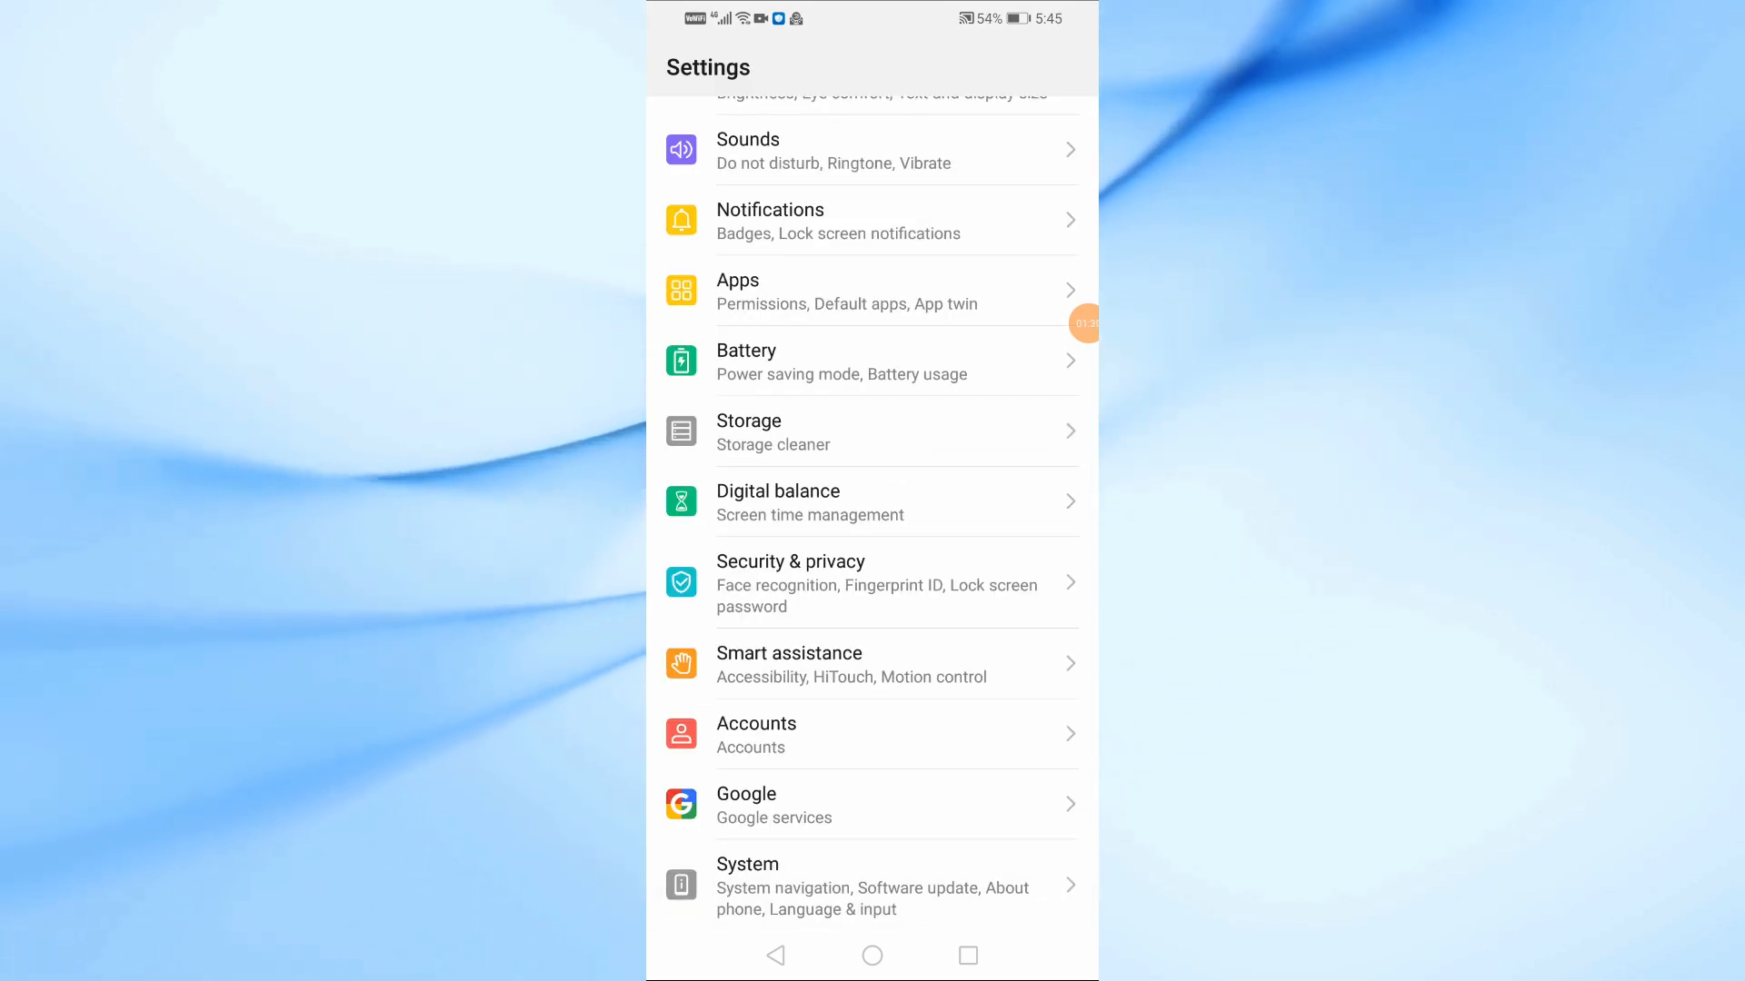
Reach the Language & input page through System in Android Settings.
left_click(870, 887)
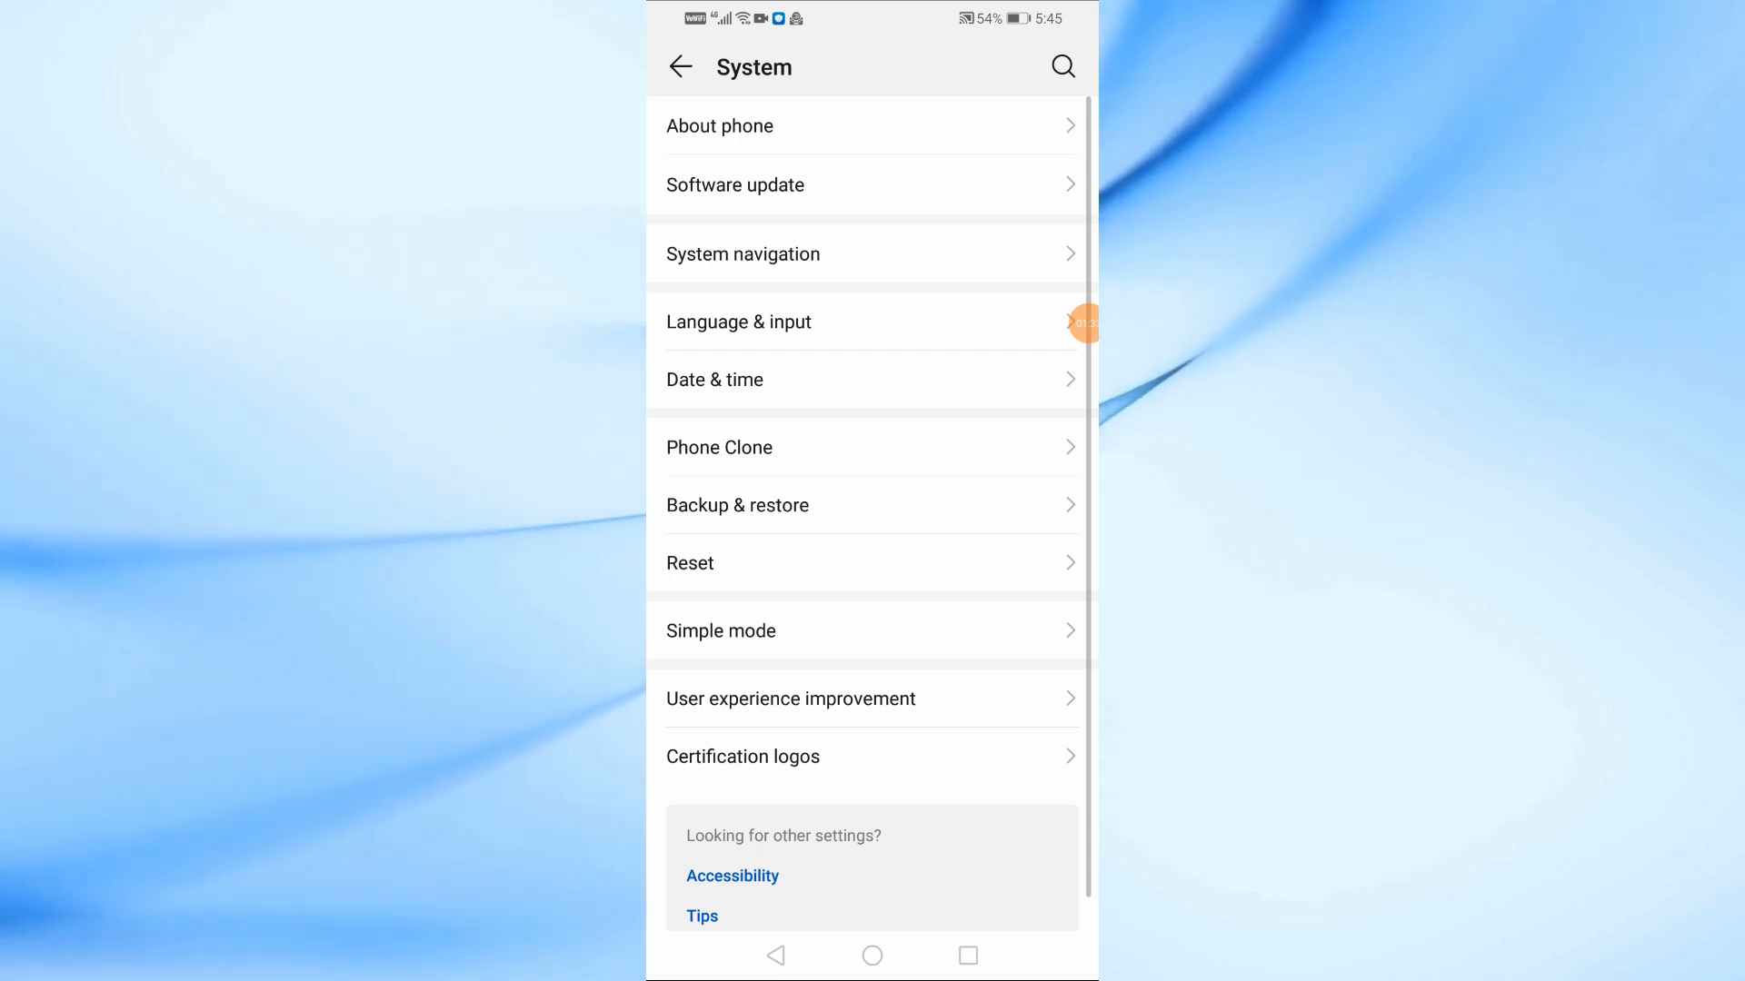
left_click(740, 322)
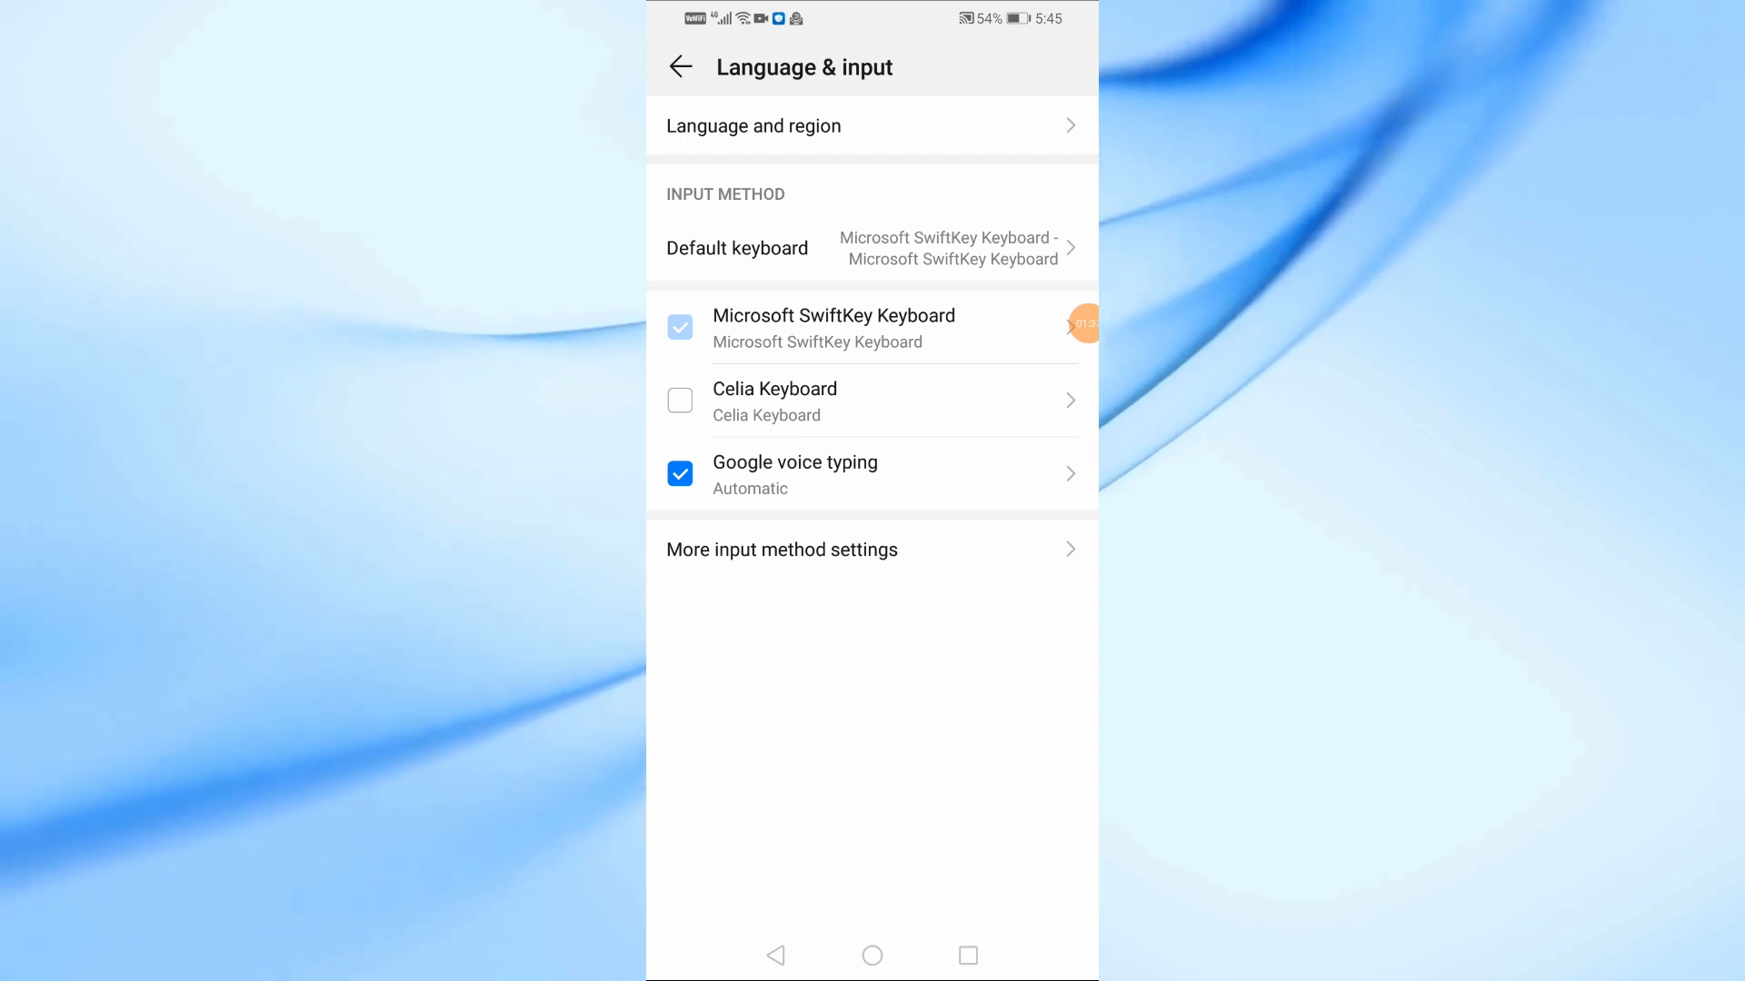
Set Arabic as the phone's primary language under Language and region, then relaunch Airbnb.
left_click(752, 125)
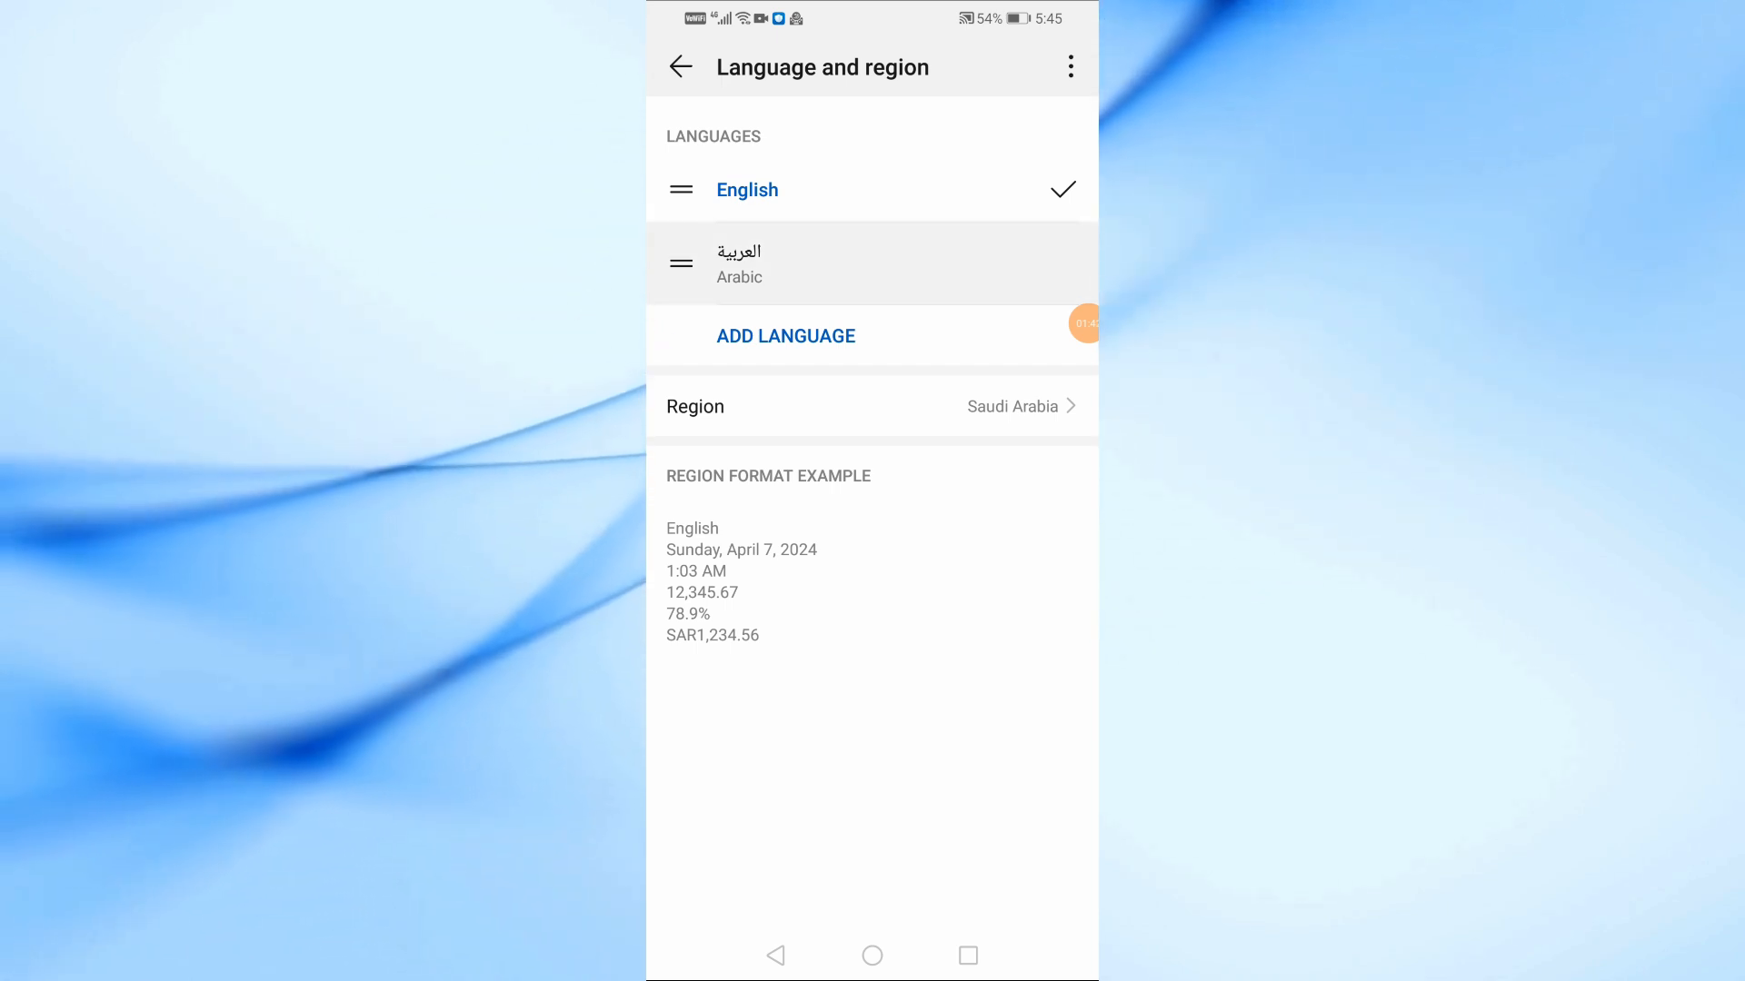
left_click(740, 264)
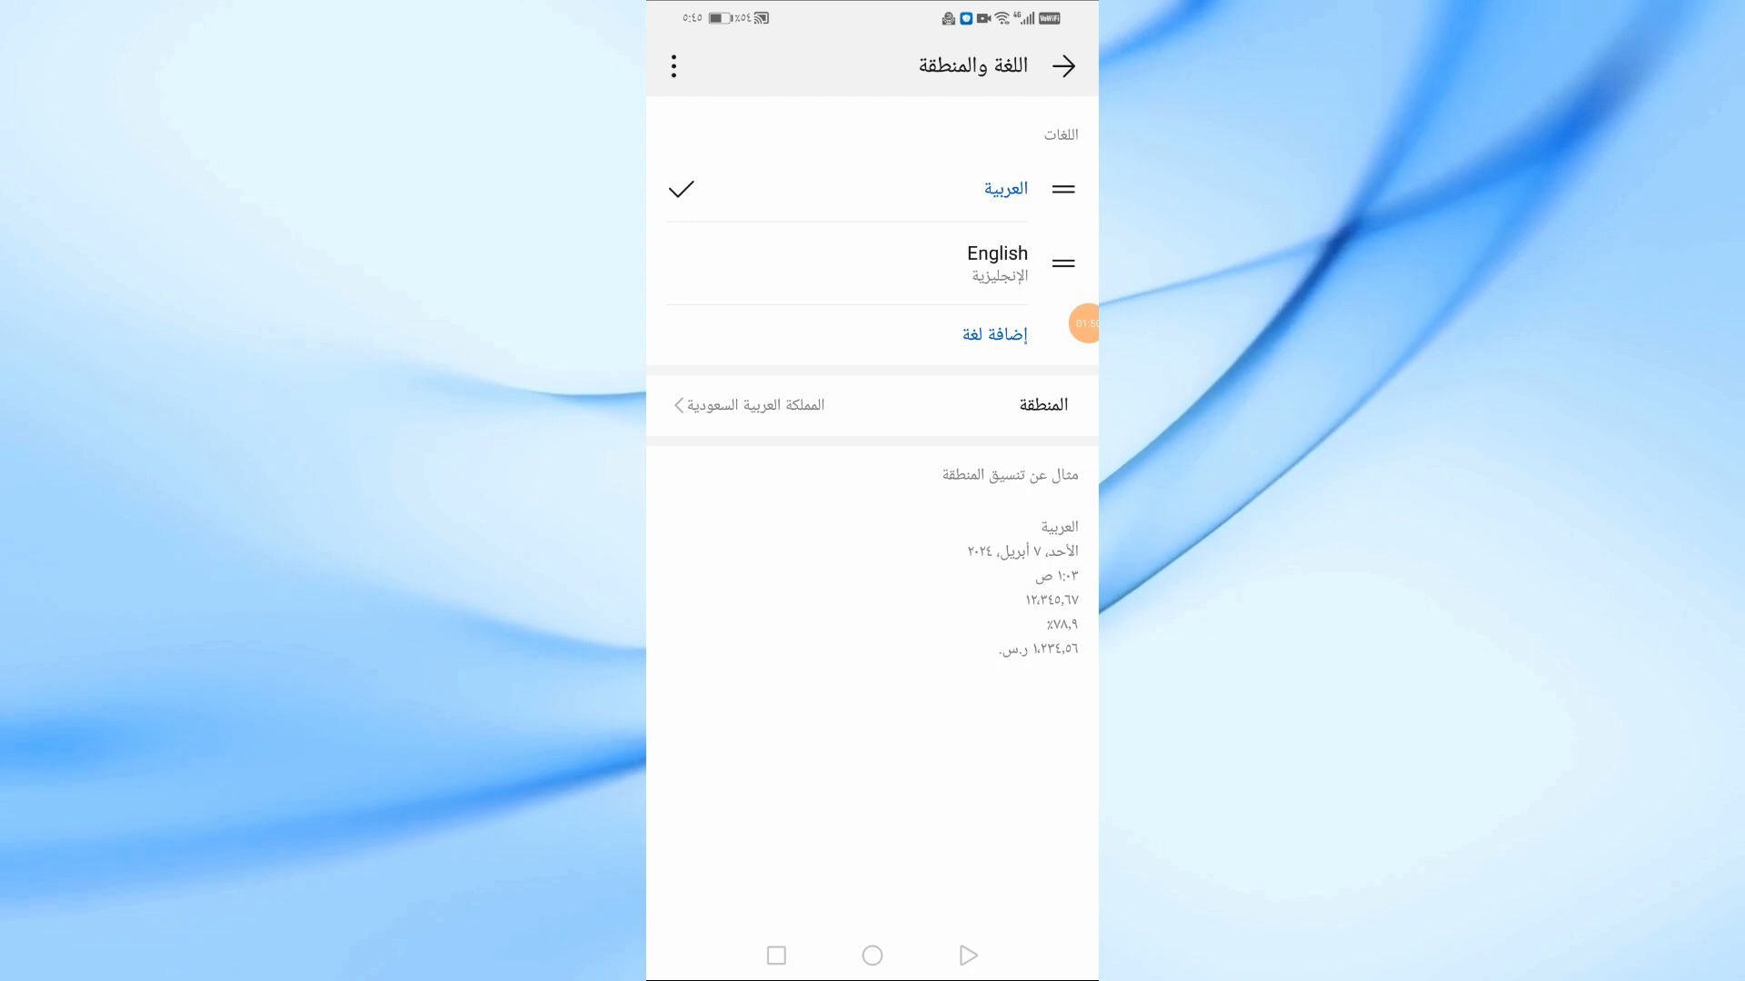
left_click(1059, 66)
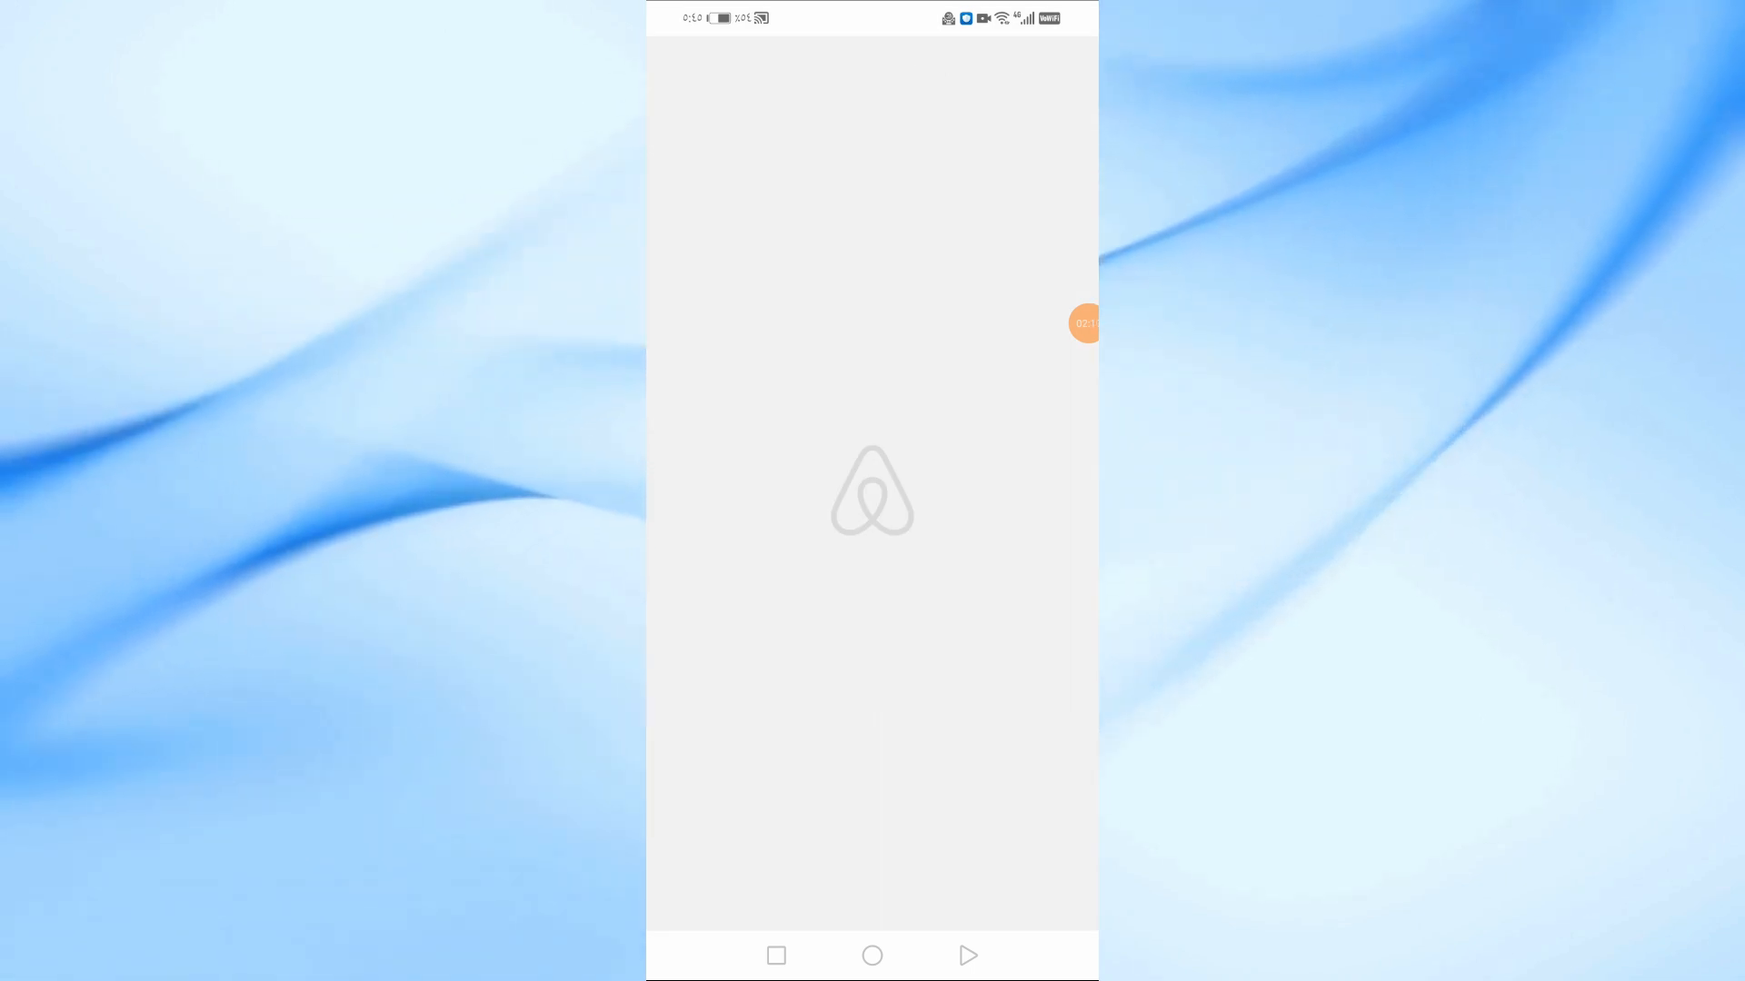